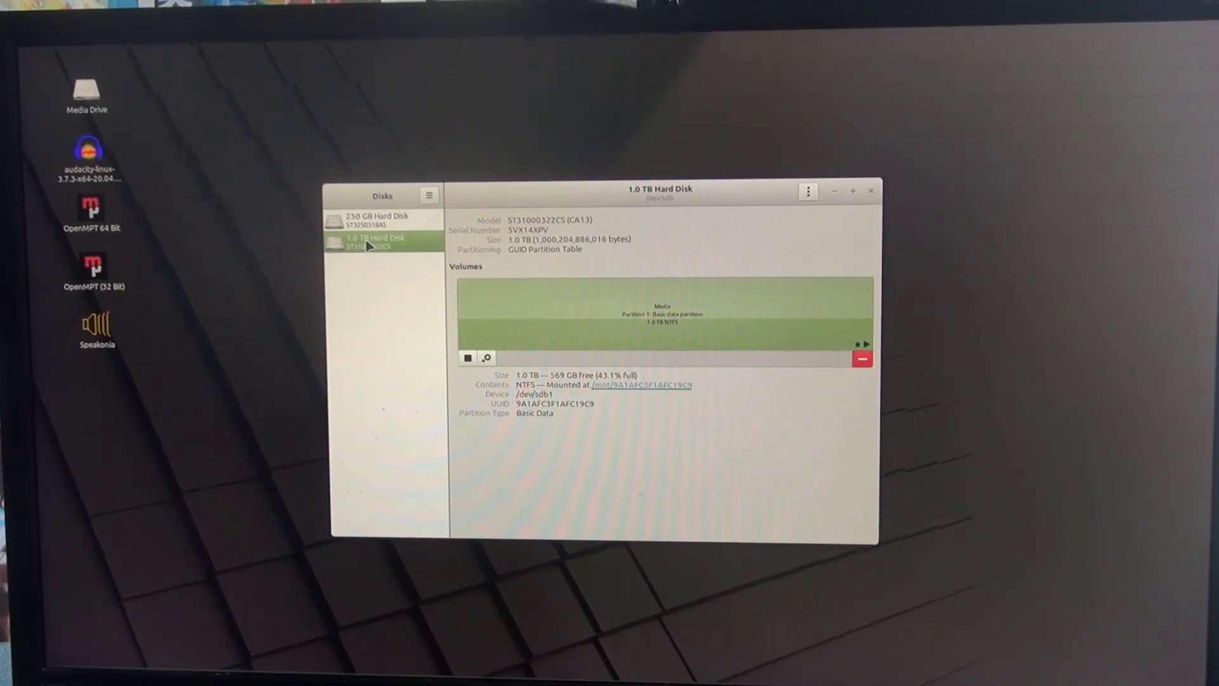
pyautogui.moveTo(195, 226)
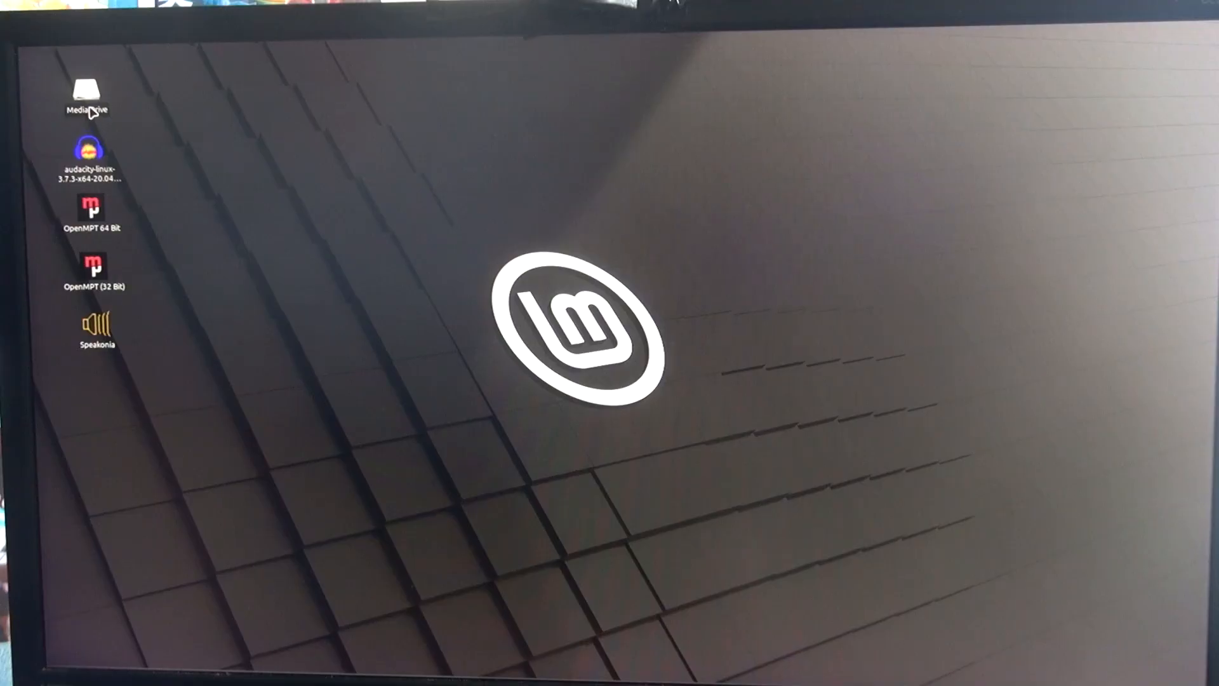
# - Select the Media Drive icon on the desktop after closing GNOME Disks
pyautogui.click(86, 92)
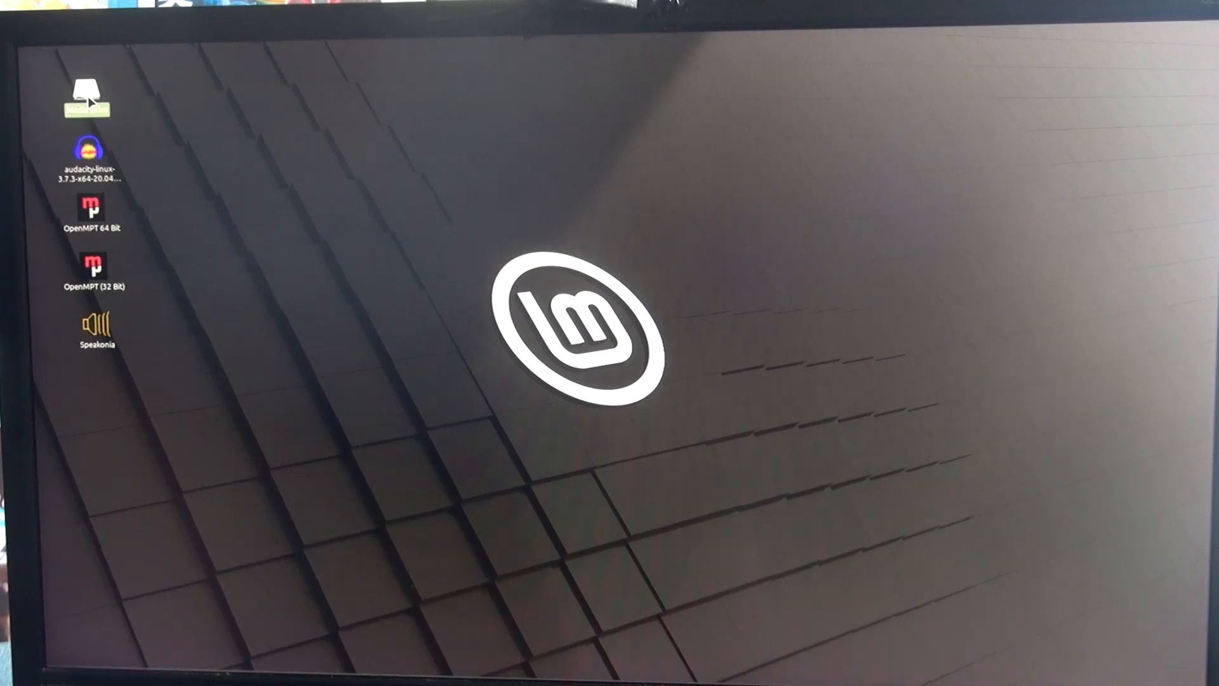
# - Browse into the Media Drive and its Sound FX folder in Nemo
pyautogui.doubleClick(86, 93)
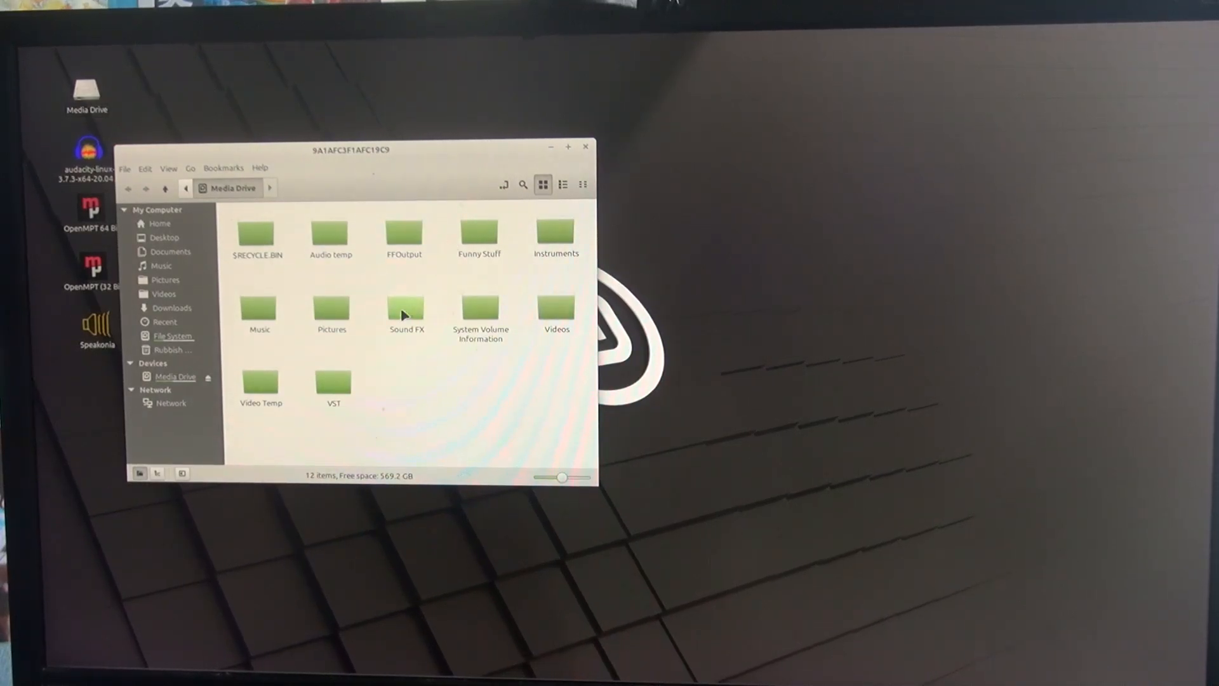
pyautogui.doubleClick(407, 306)
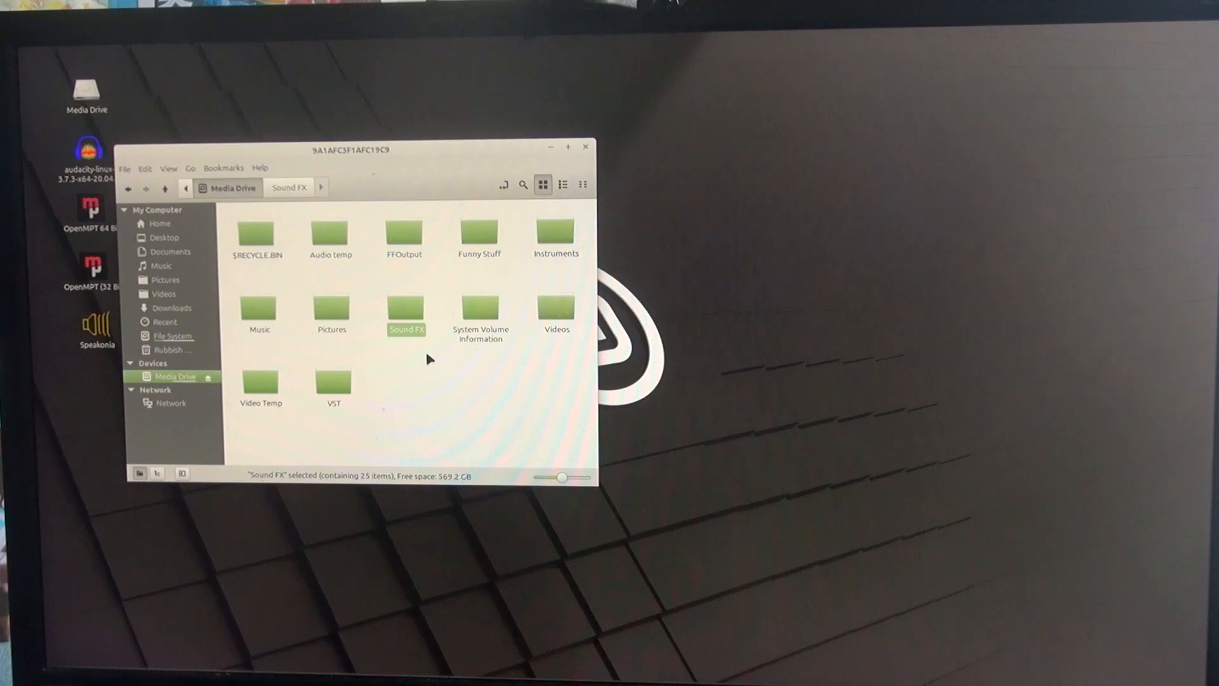
pyautogui.moveTo(447, 387)
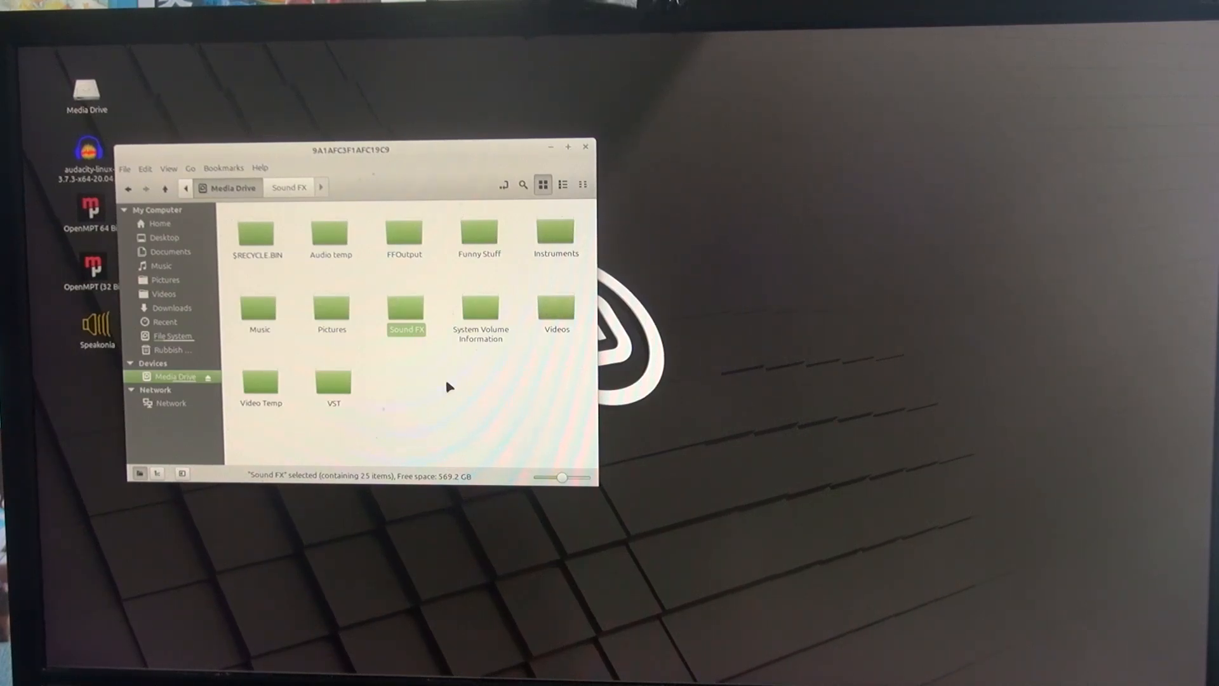
# - Reopen the drive as root and bring up its properties to check permissions
pyautogui.rightClick(447, 386)
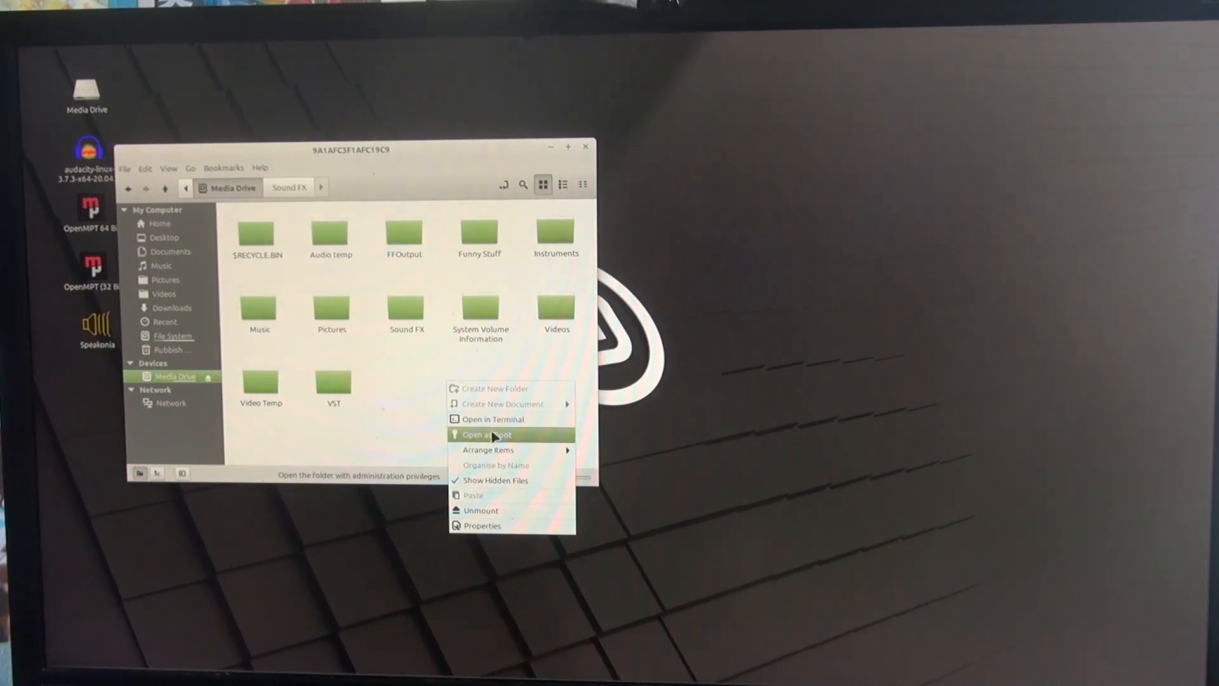
pyautogui.click(487, 435)
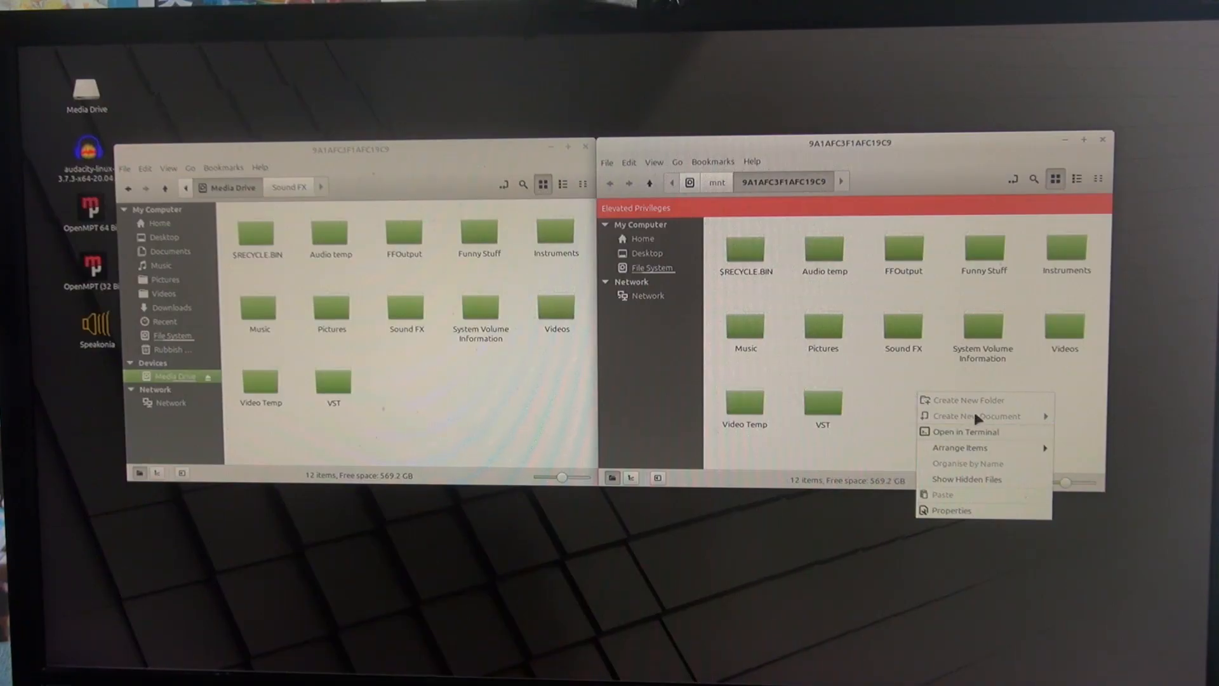
pyautogui.moveTo(964, 404)
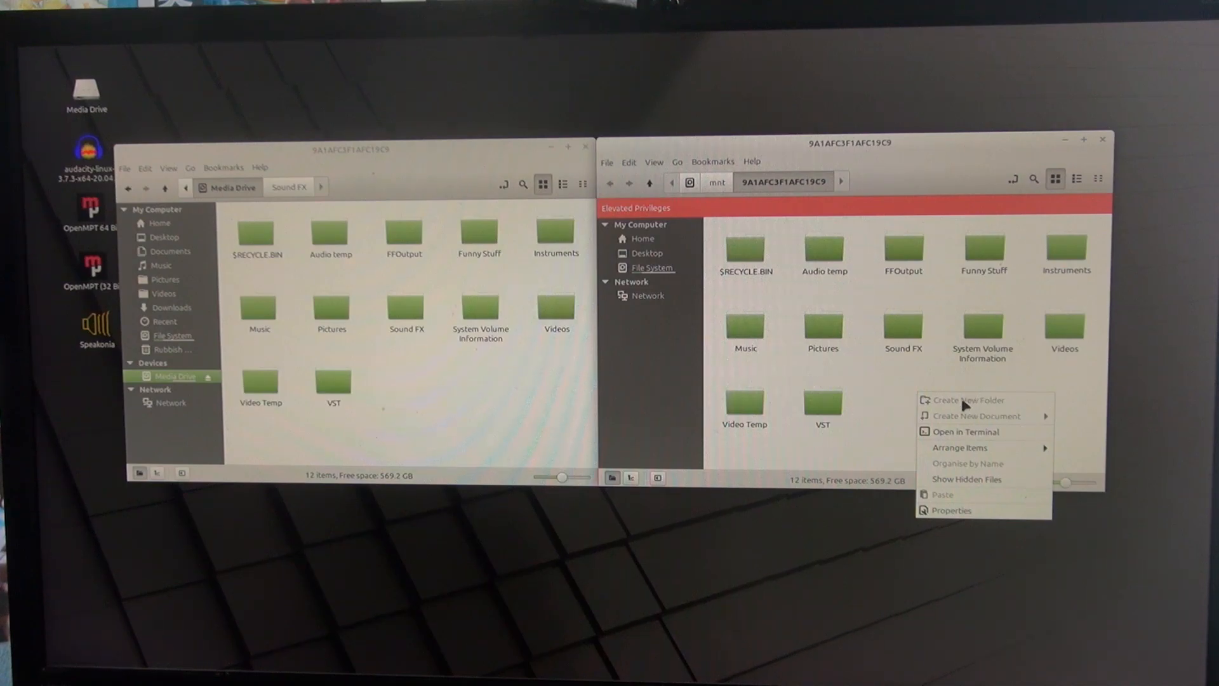
pyautogui.moveTo(568, 366)
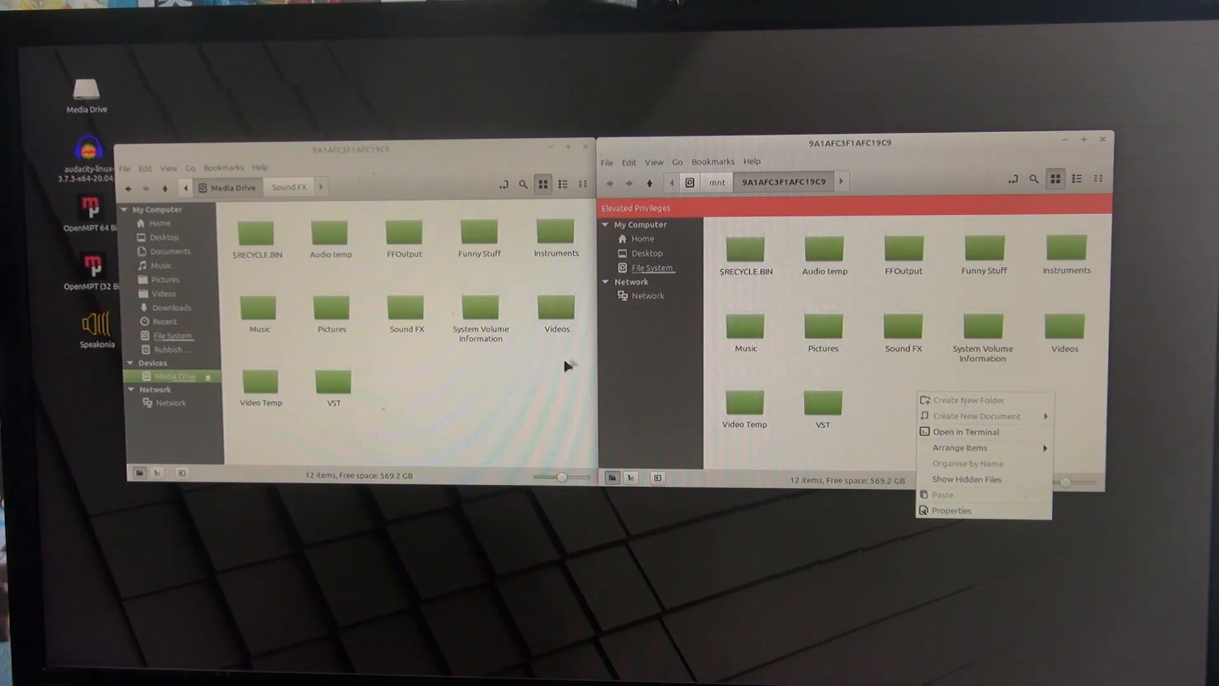
pyautogui.click(951, 510)
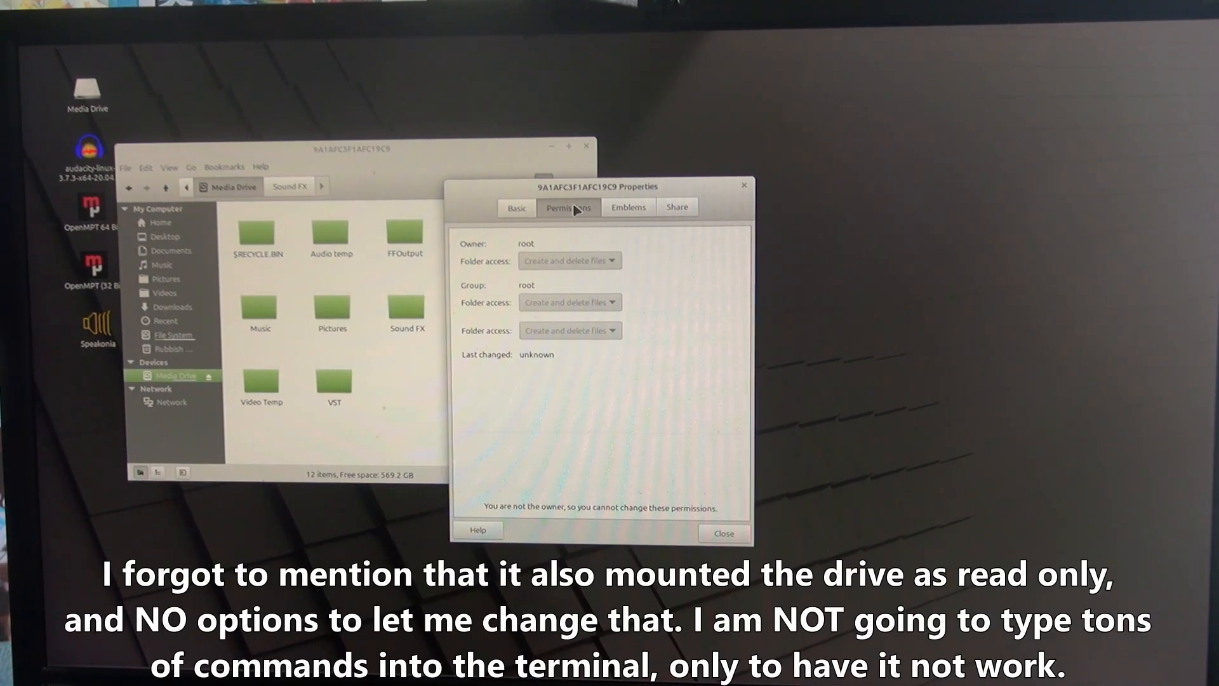
pyautogui.moveTo(510, 248)
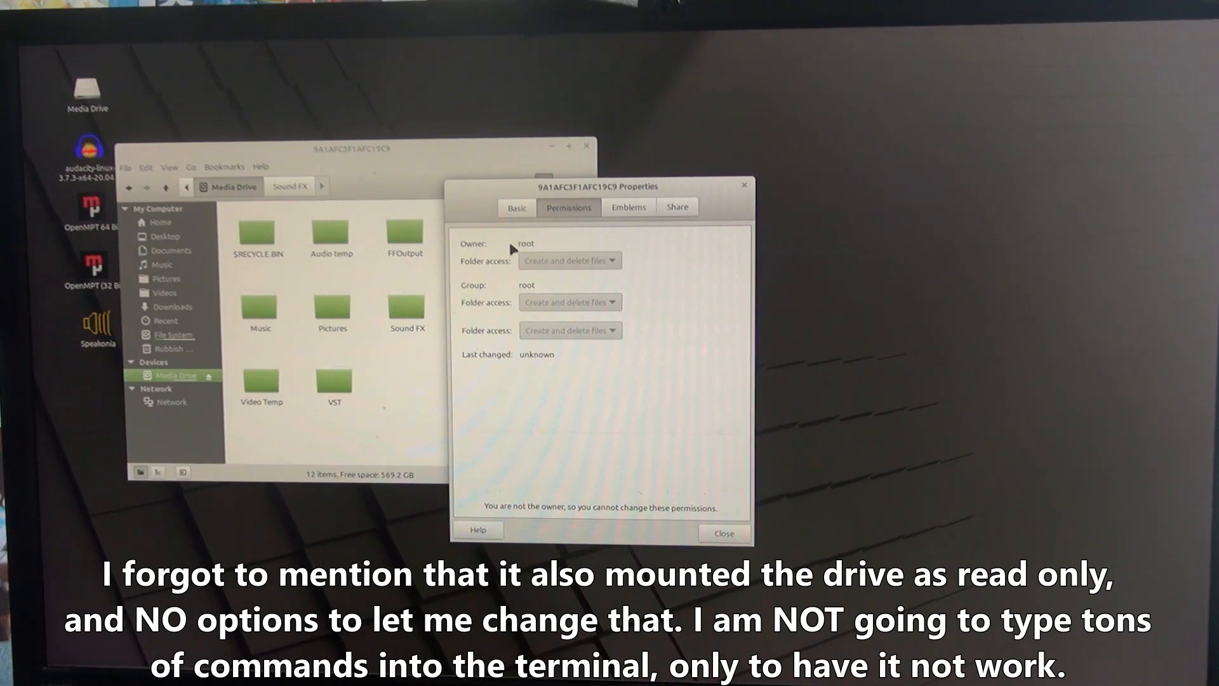
pyautogui.moveTo(579, 285)
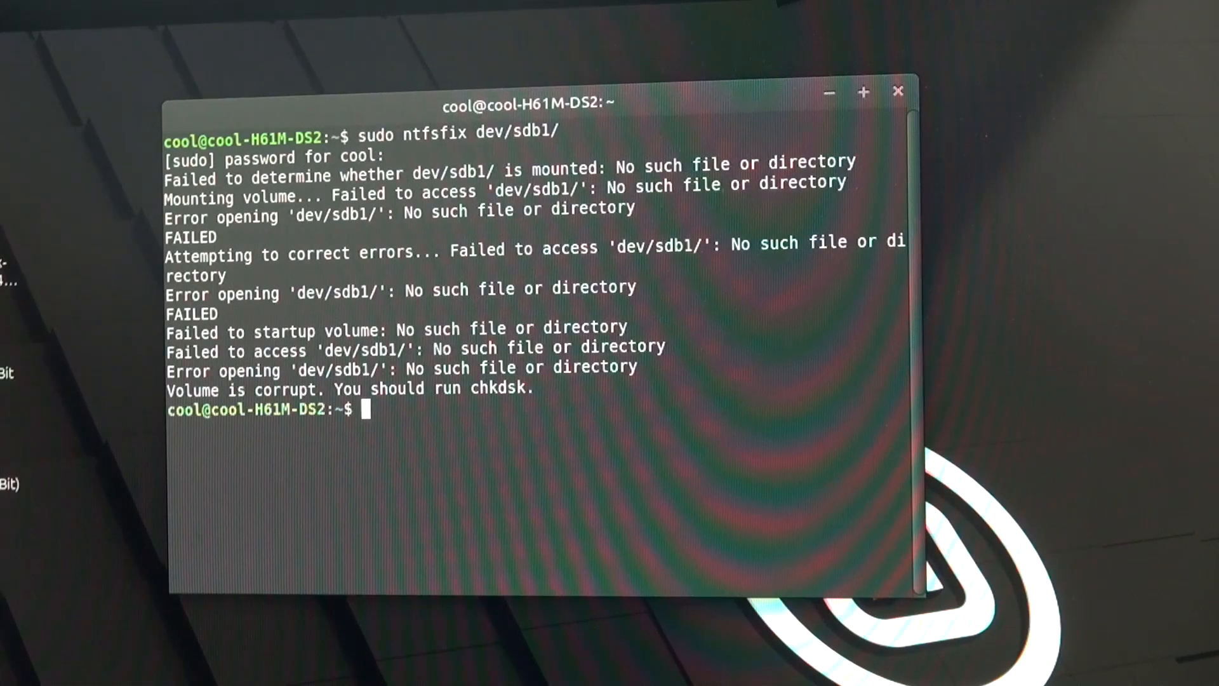
# - Enter 'chkdsk' in the terminal after the ntfsfix repair reports a corrupt volume
pyautogui.write('chkdsk')
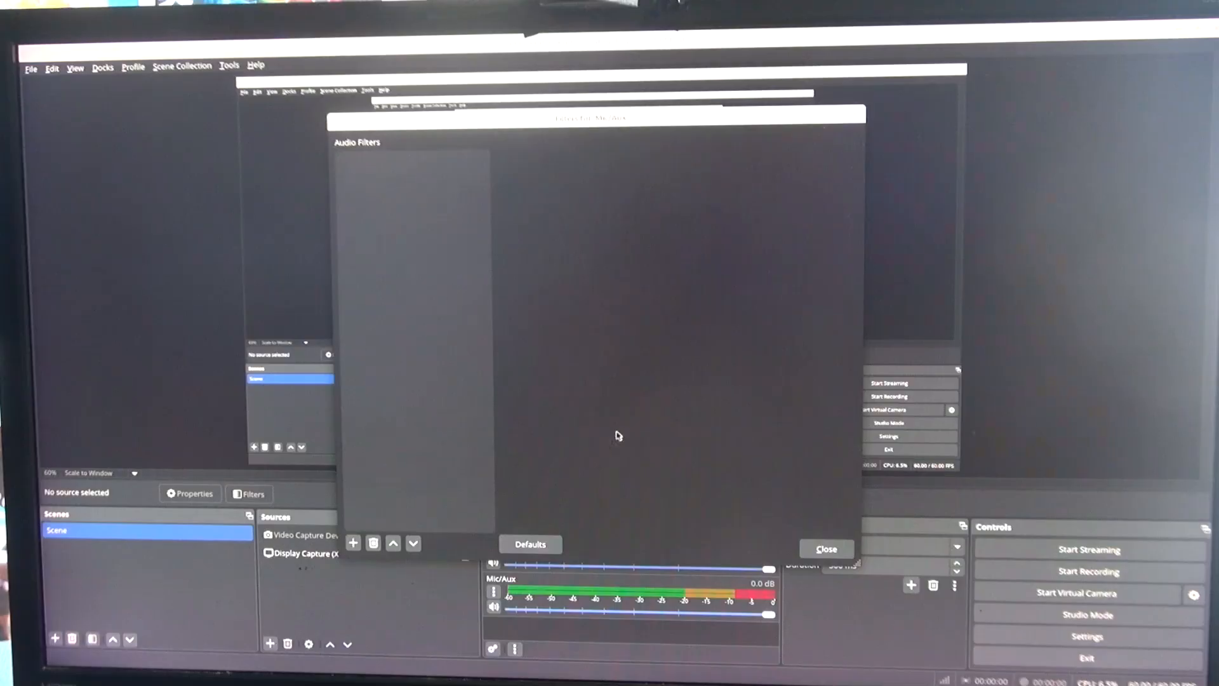
# - Close the empty Audio Filters window for the Mic/Aux source
pyautogui.click(826, 549)
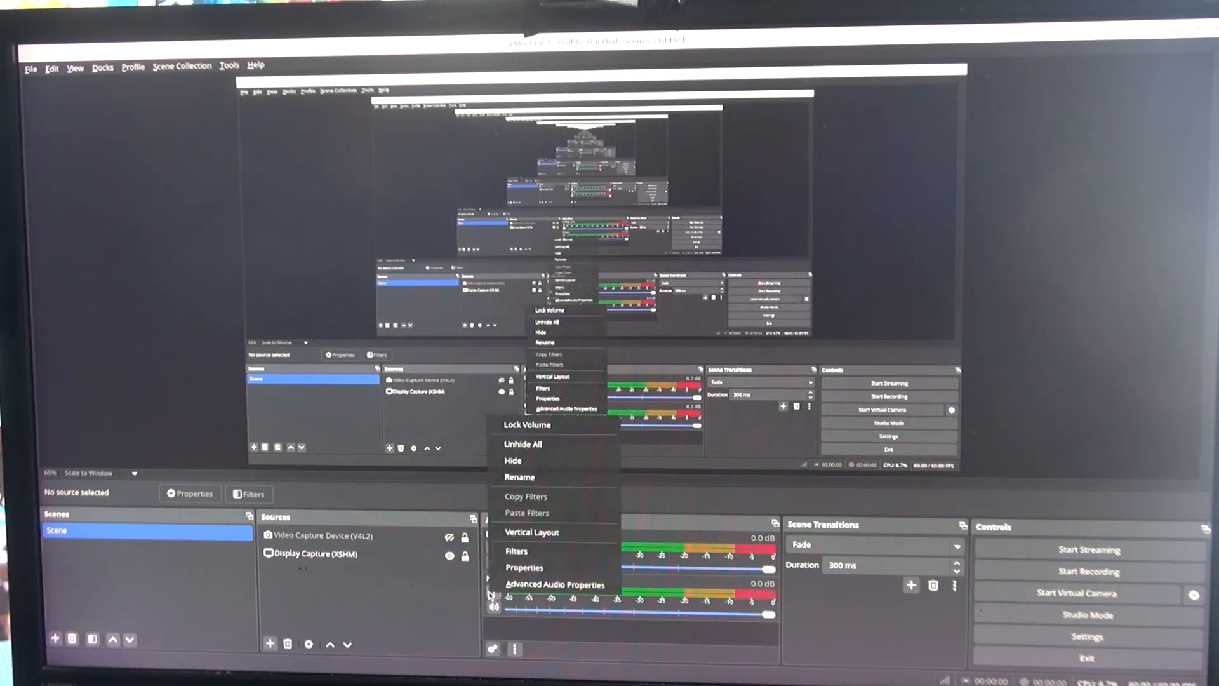
pyautogui.moveTo(524, 567)
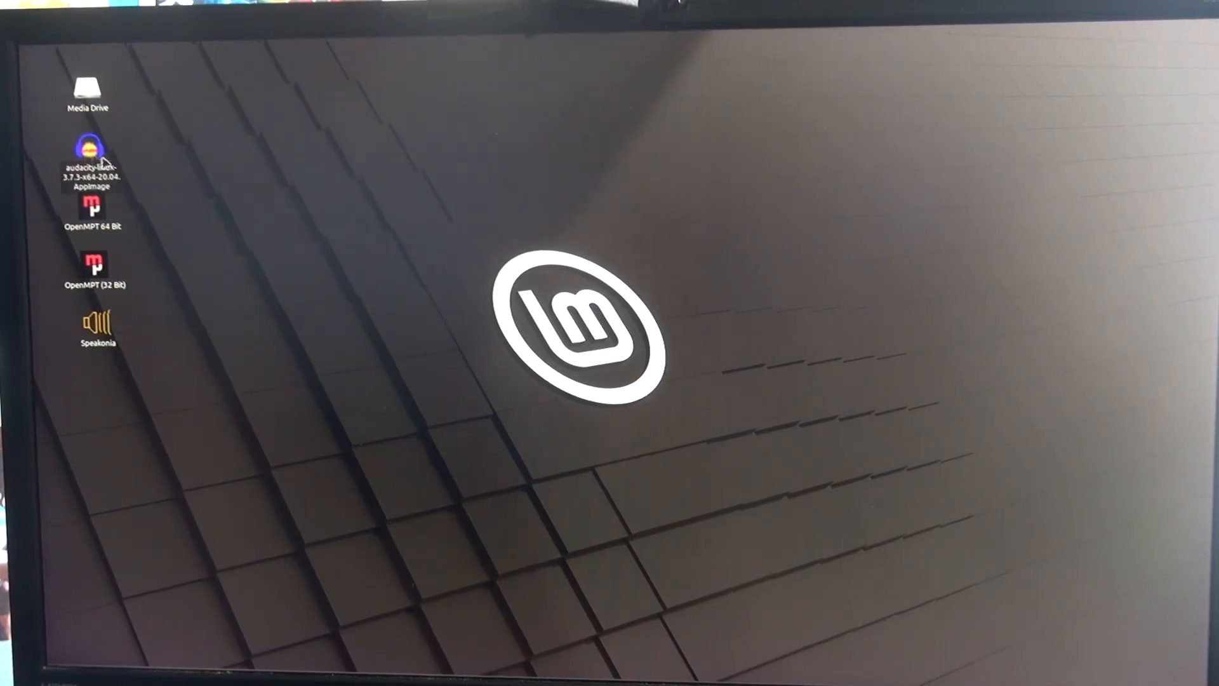
# - Check the Audacity AppImage's permissions show it allowed to execute, then close its properties
pyautogui.rightClick(91, 164)
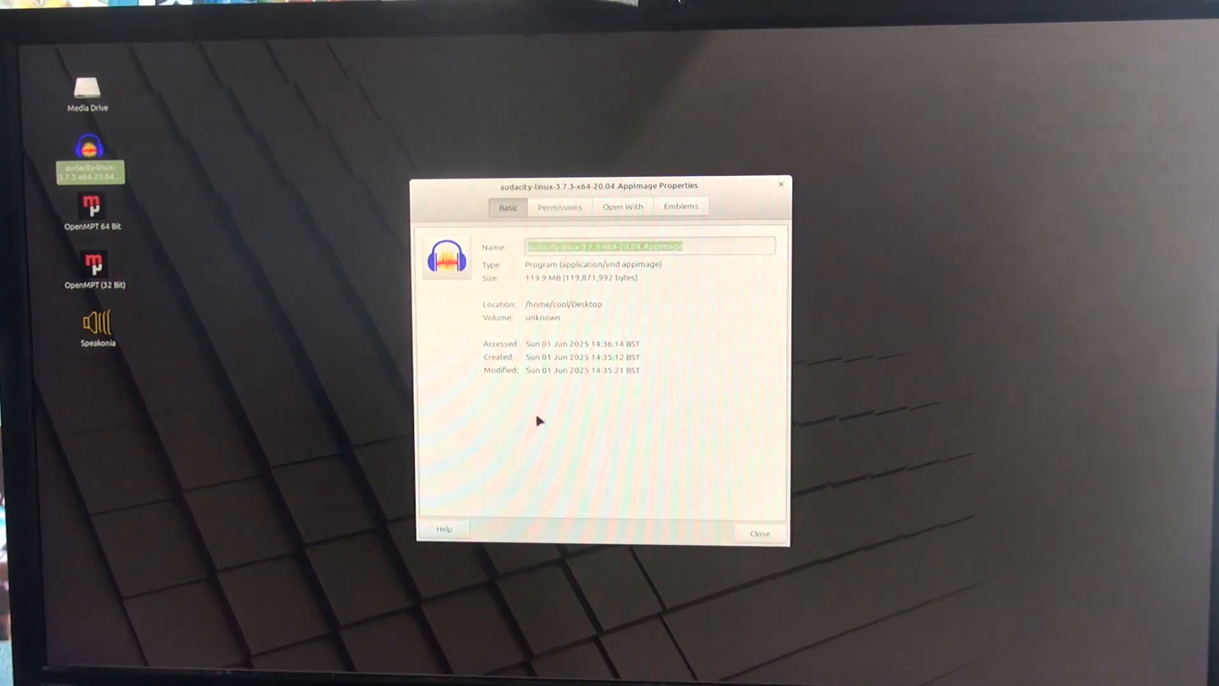
pyautogui.click(559, 205)
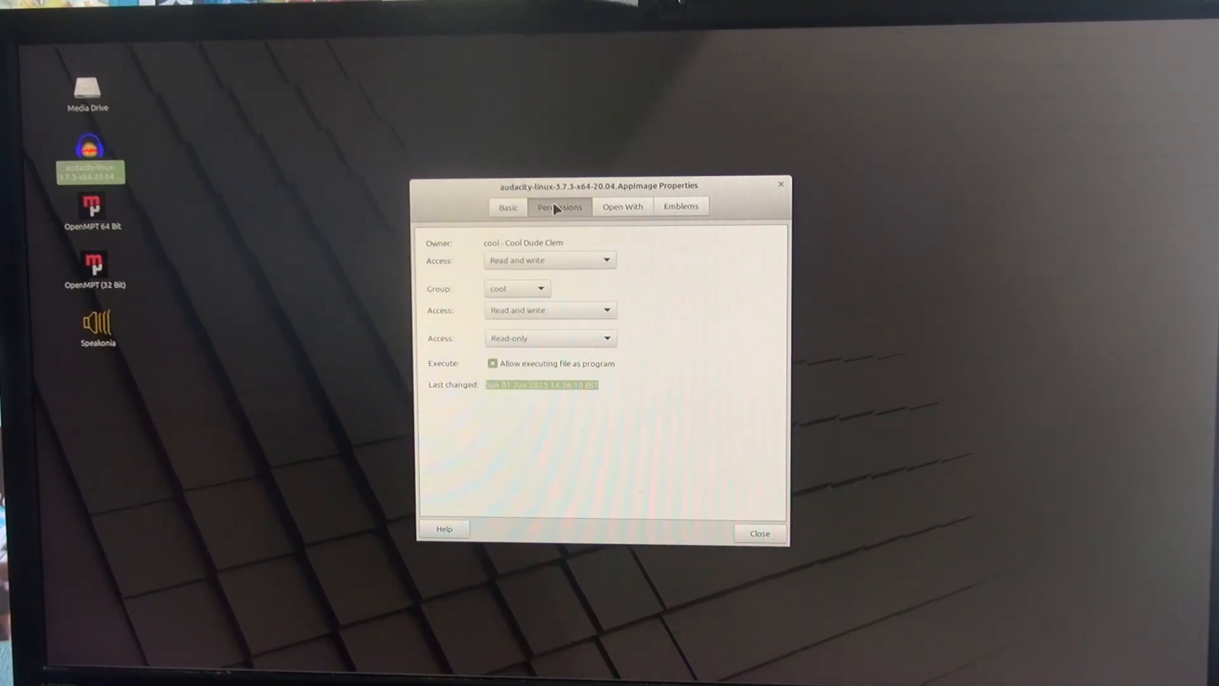
pyautogui.click(758, 533)
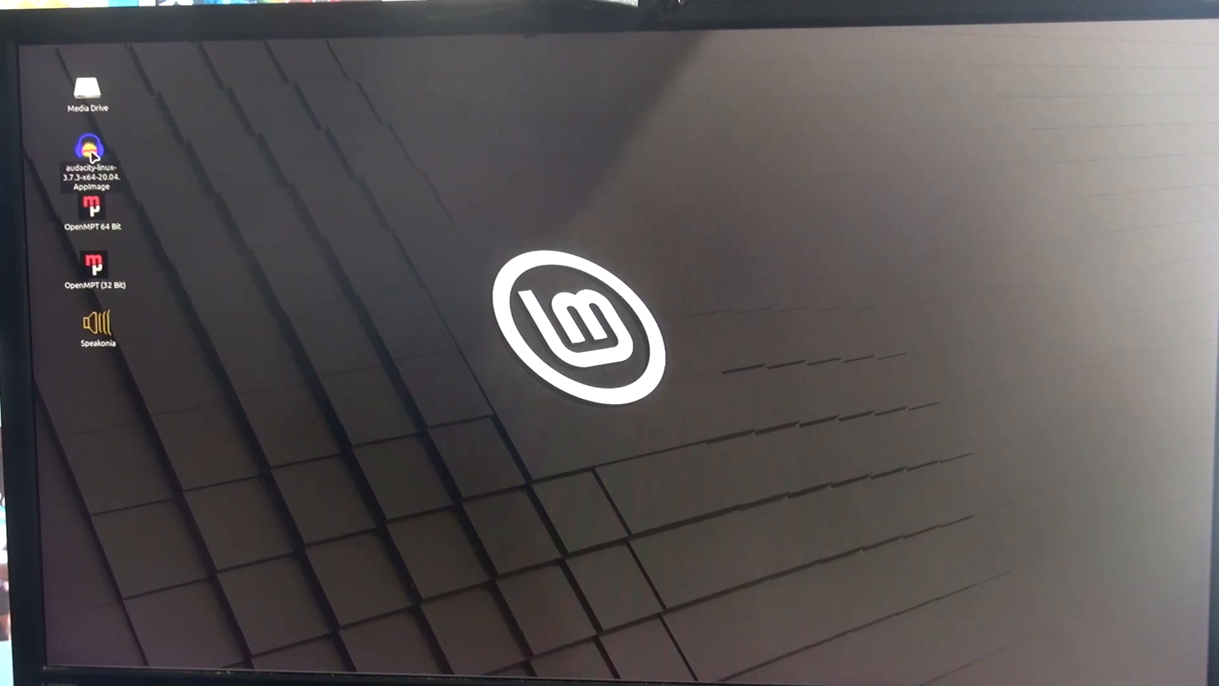
# - Launch the Audacity AppImage from the desktop, then bring up the Mint menu
pyautogui.doubleClick(90, 148)
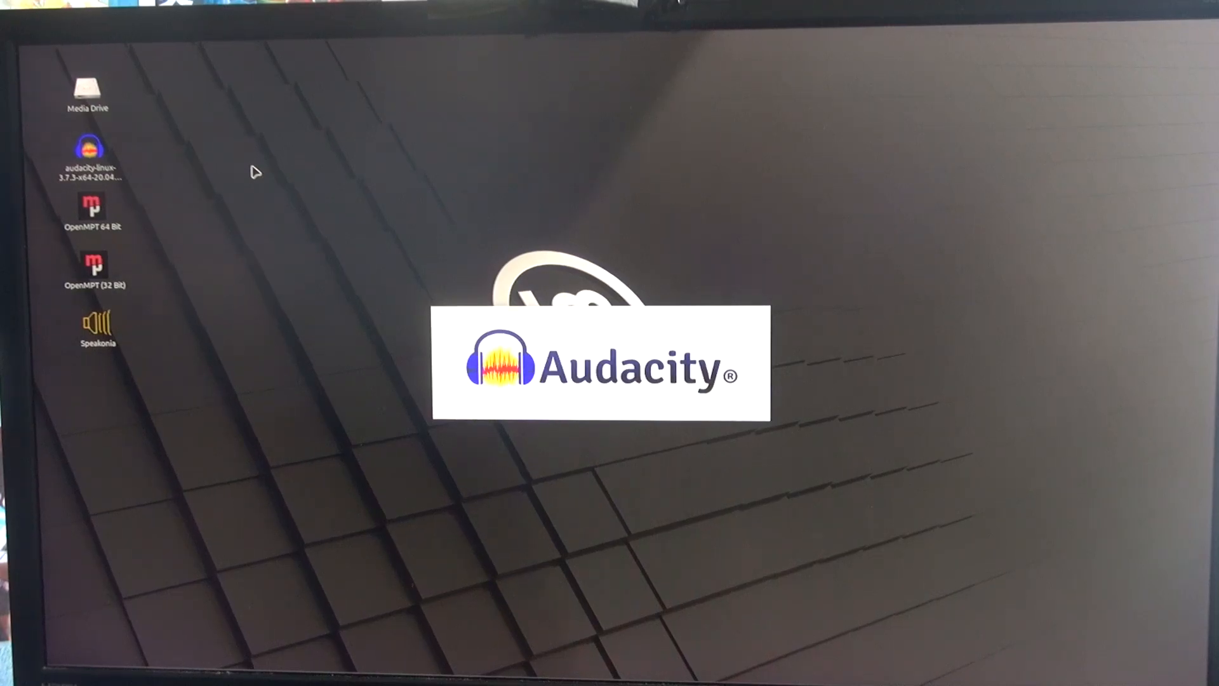
pyautogui.click(58, 655)
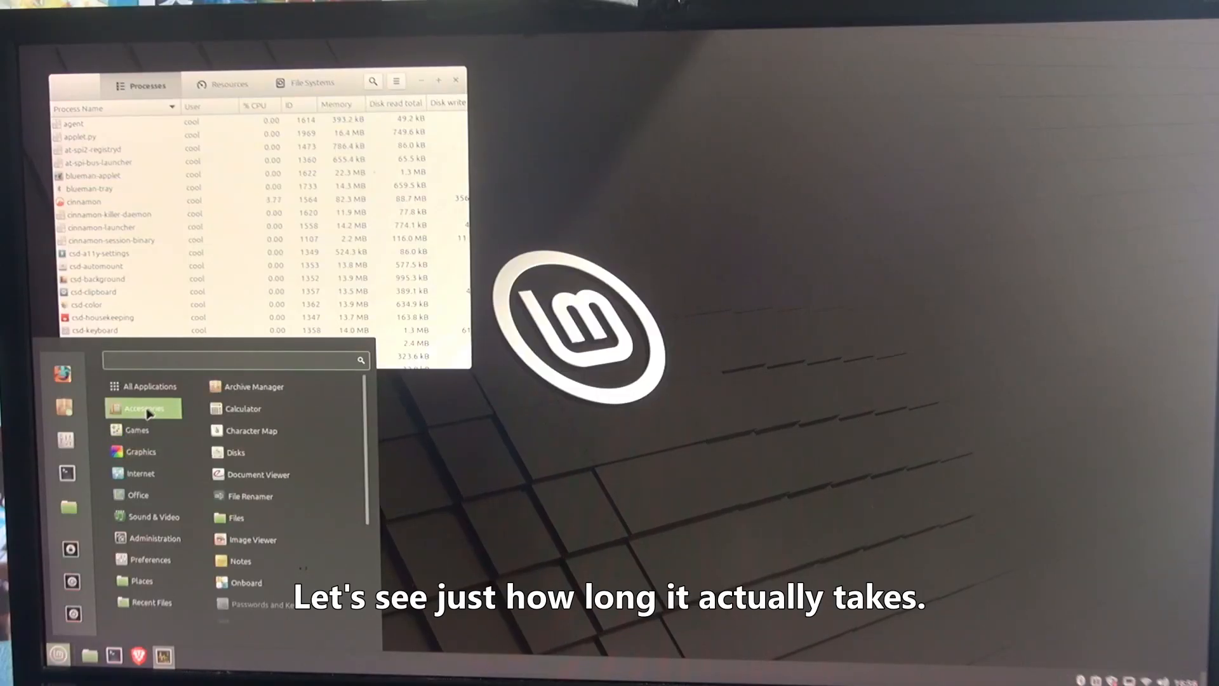
# - Launch the installed Audacity from All Applications and force-quit it when it stops responding
pyautogui.click(147, 386)
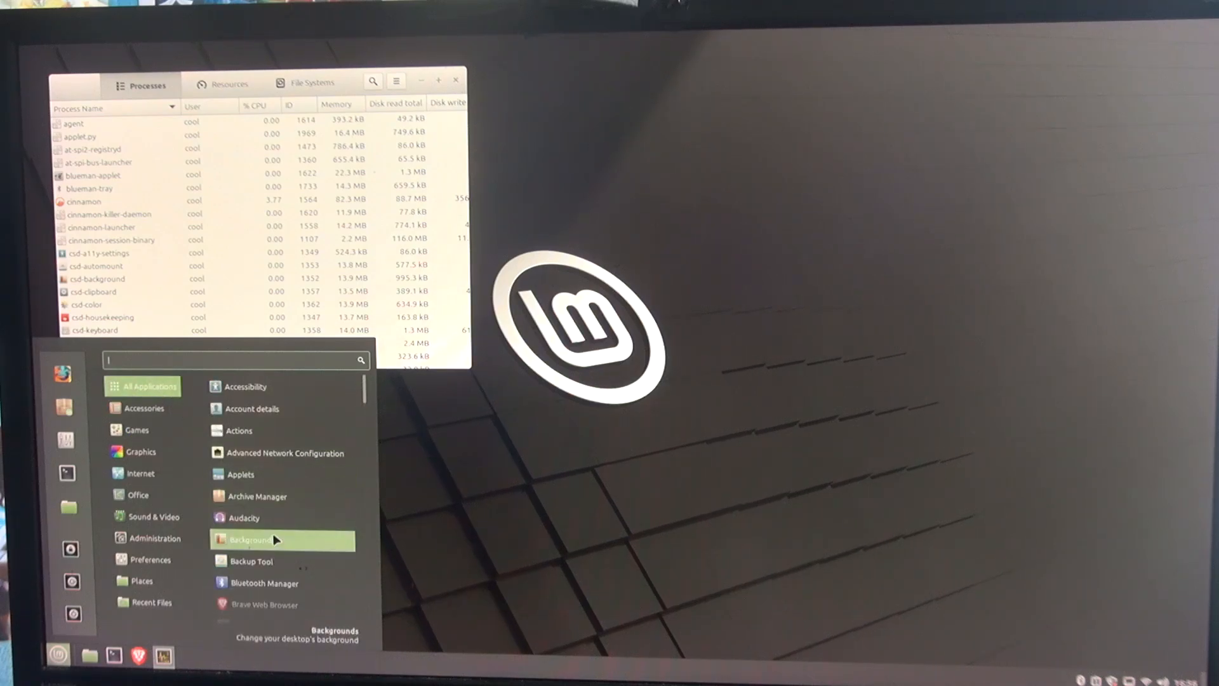
pyautogui.click(264, 525)
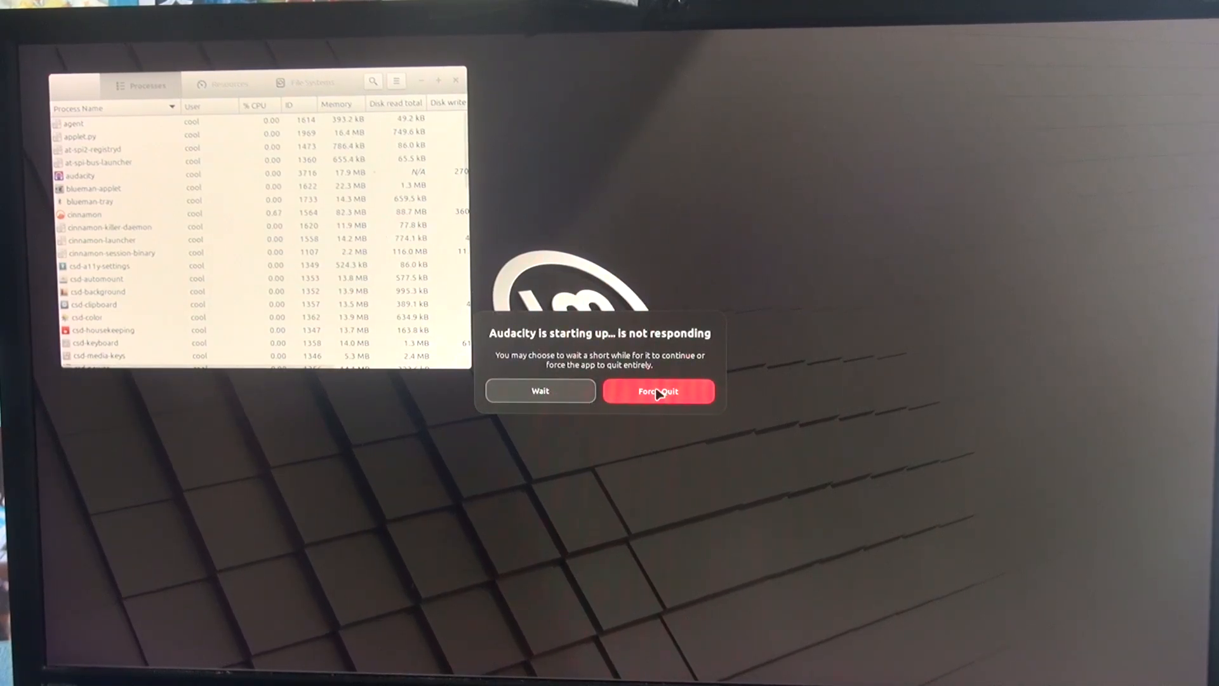
pyautogui.click(658, 392)
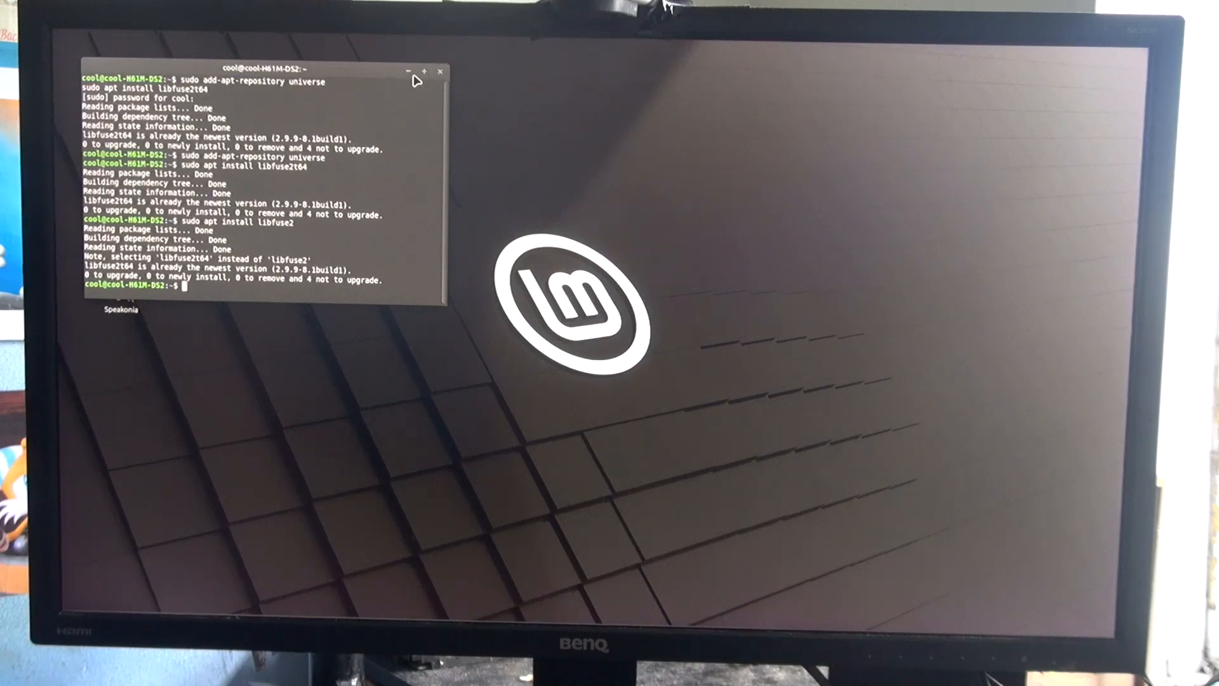
# - Close the terminal window, leaving the Mint desktop with its icons
pyautogui.click(442, 71)
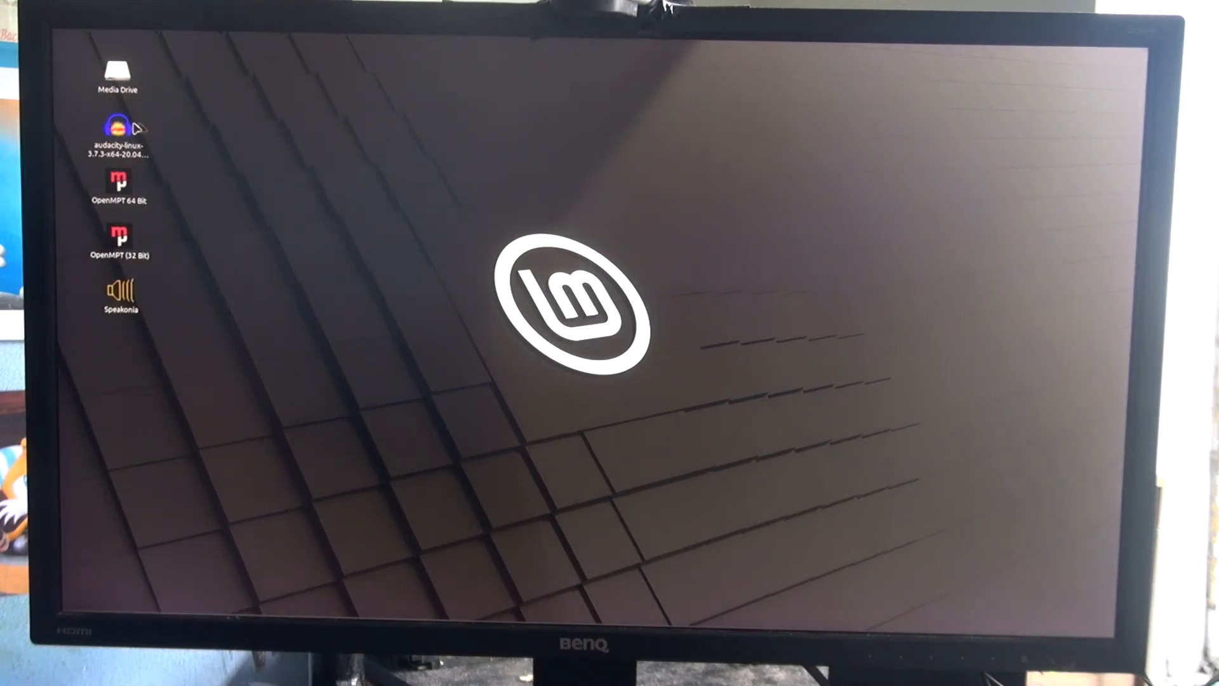
pyautogui.moveTo(282, 116)
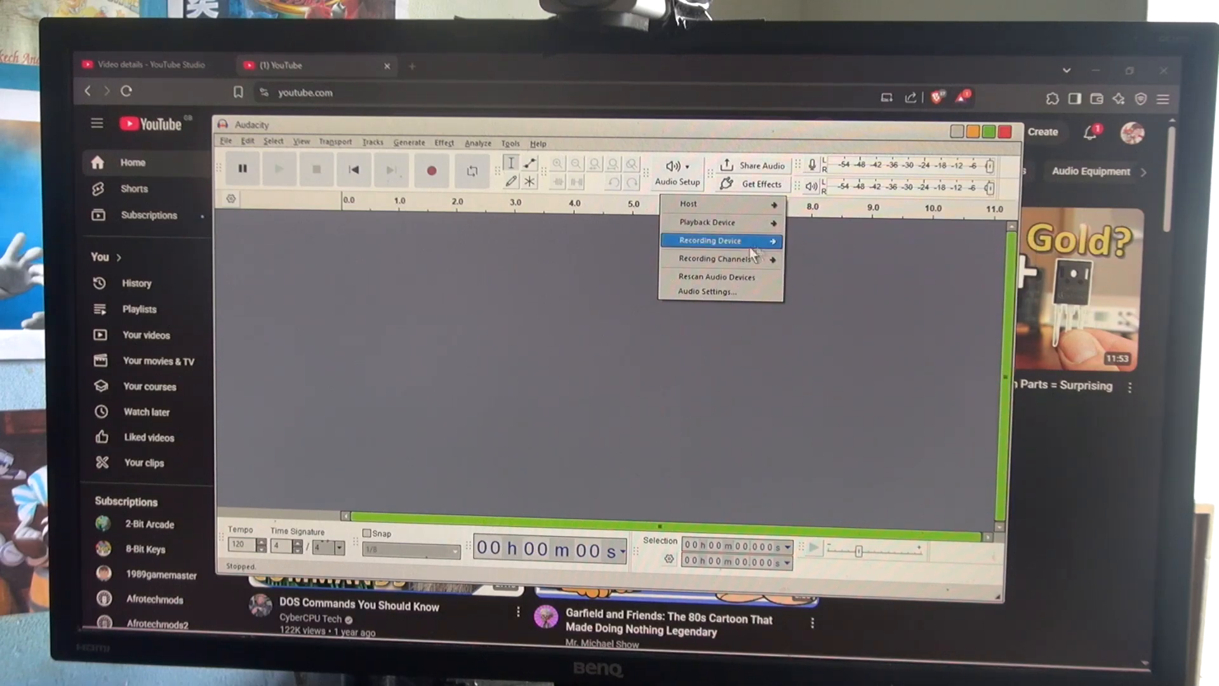
# - Choose Microphone (LCS_USB_Audio) as the recording device and start recording
pyautogui.click(707, 240)
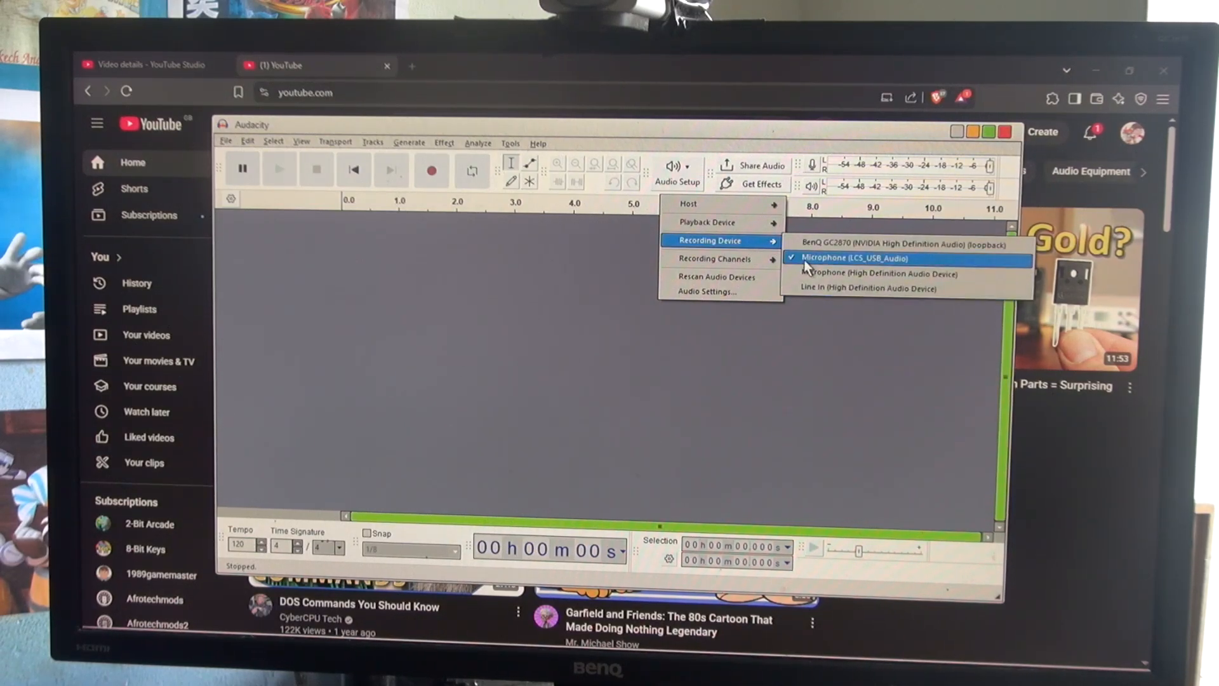
pyautogui.click(431, 169)
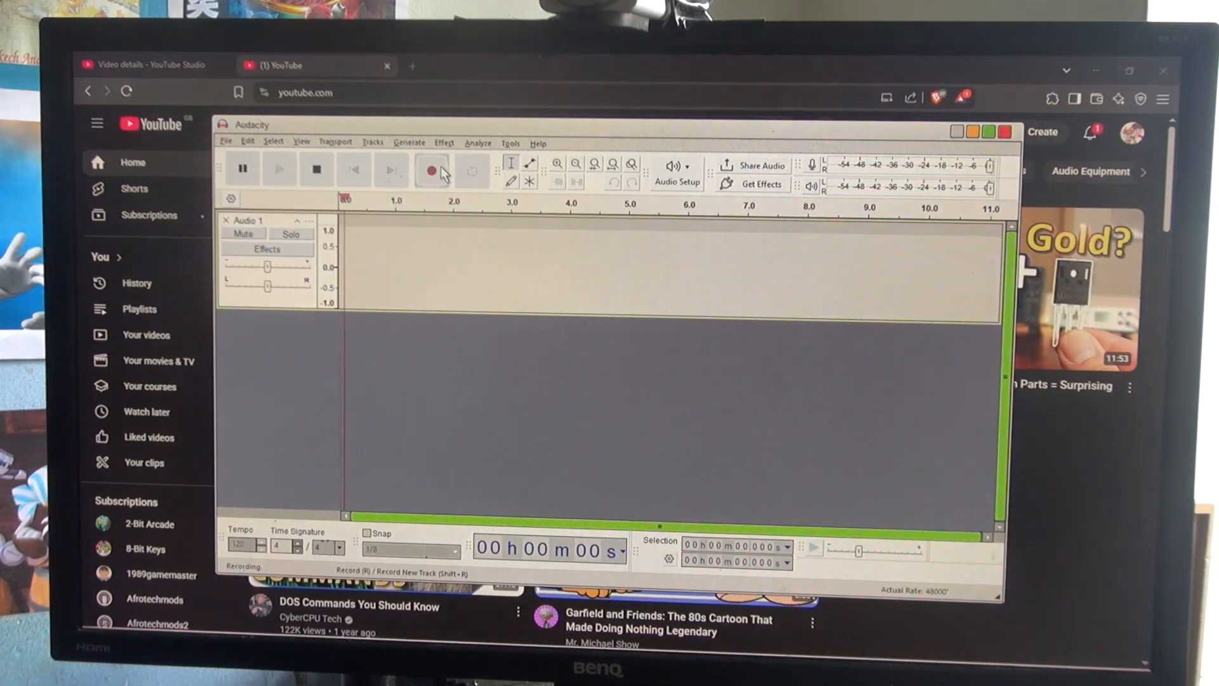
pyautogui.click(432, 169)
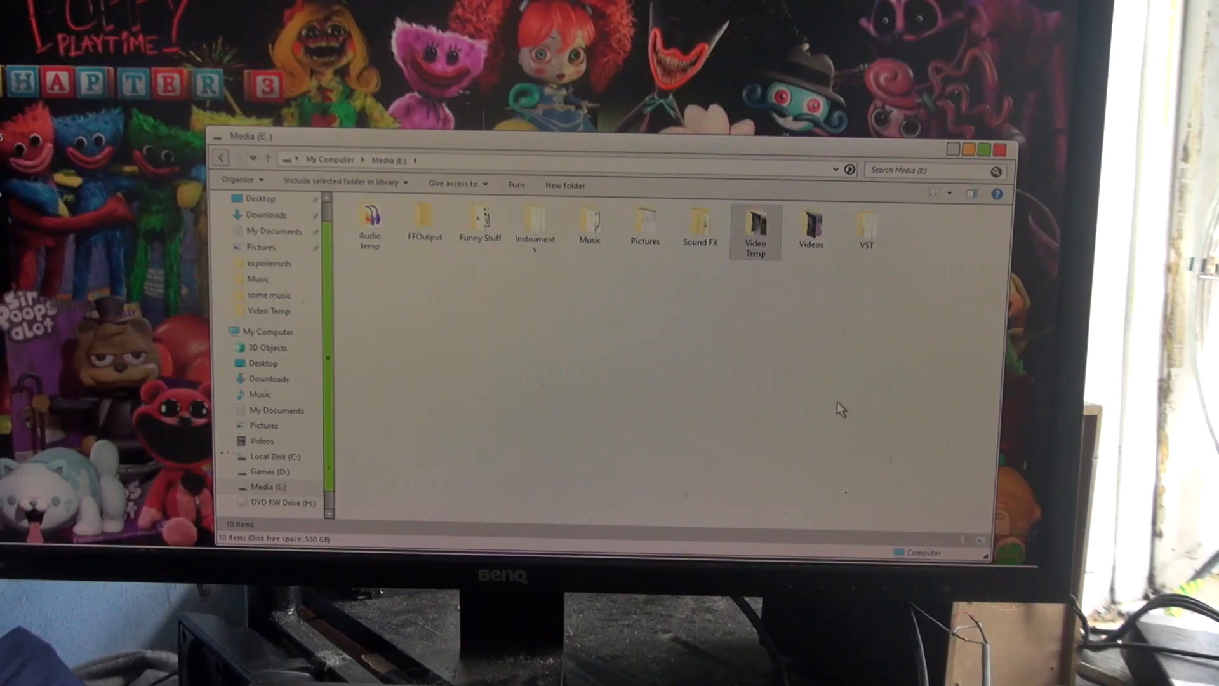
pyautogui.moveTo(725, 278)
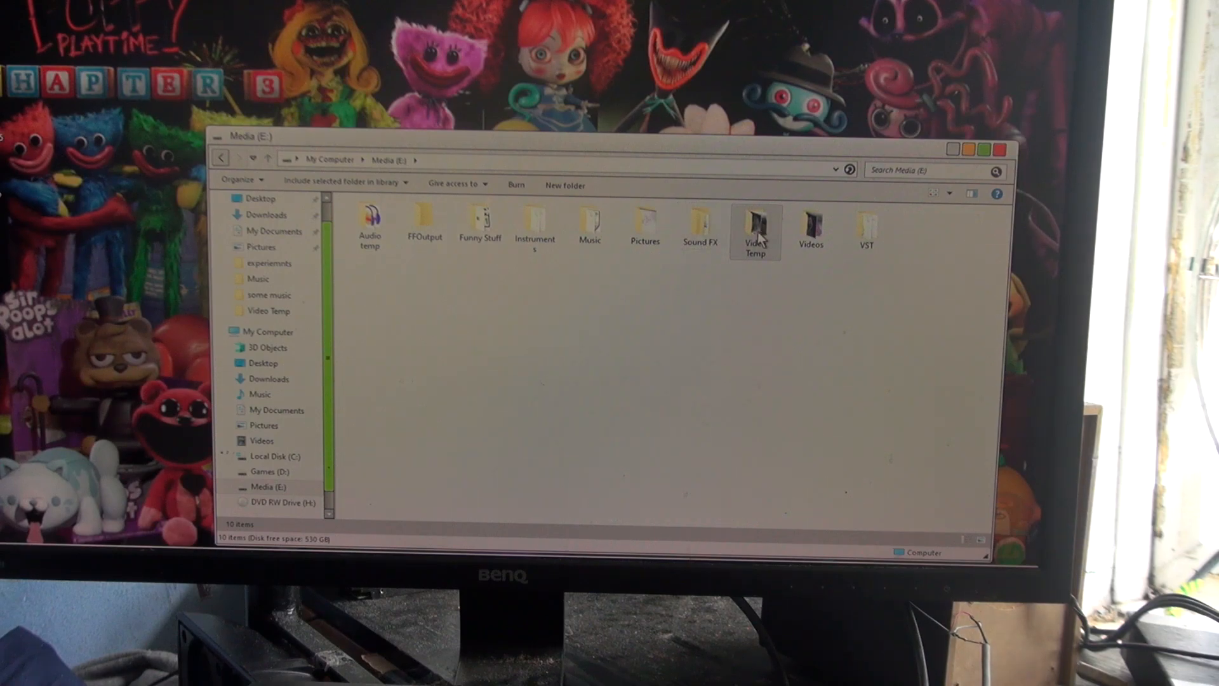
# - Create a new folder inside Video Temp and begin naming it 'it'
pyautogui.doubleClick(754, 226)
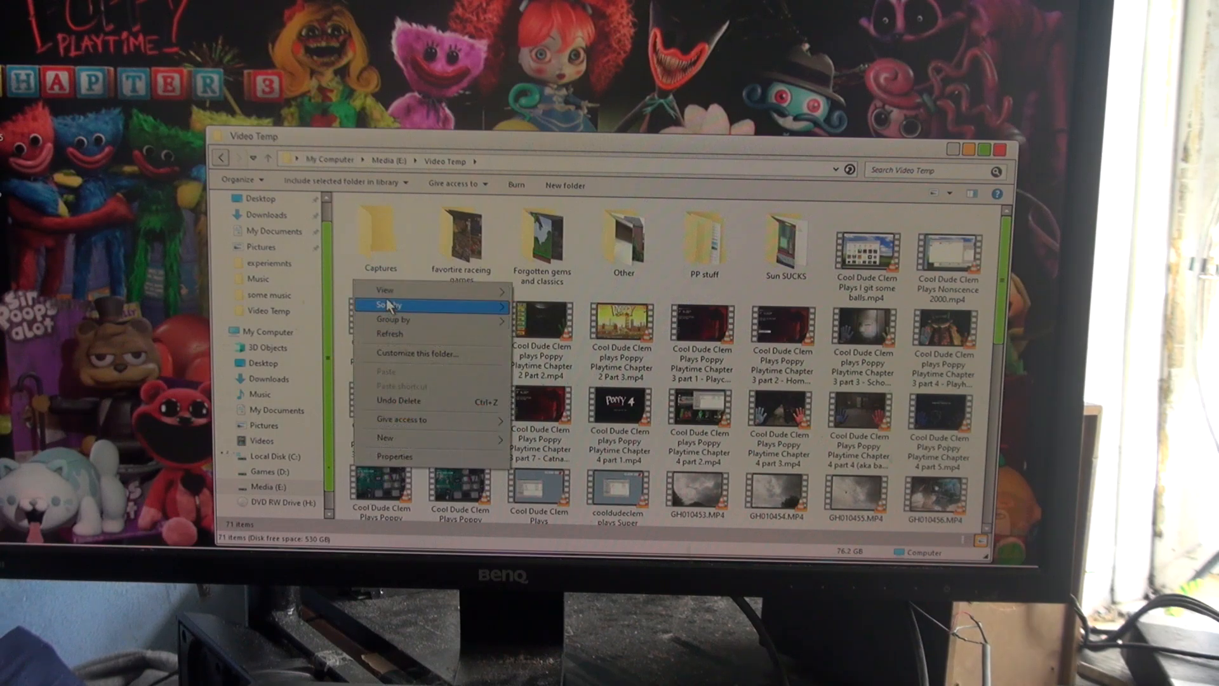
pyautogui.moveTo(420, 334)
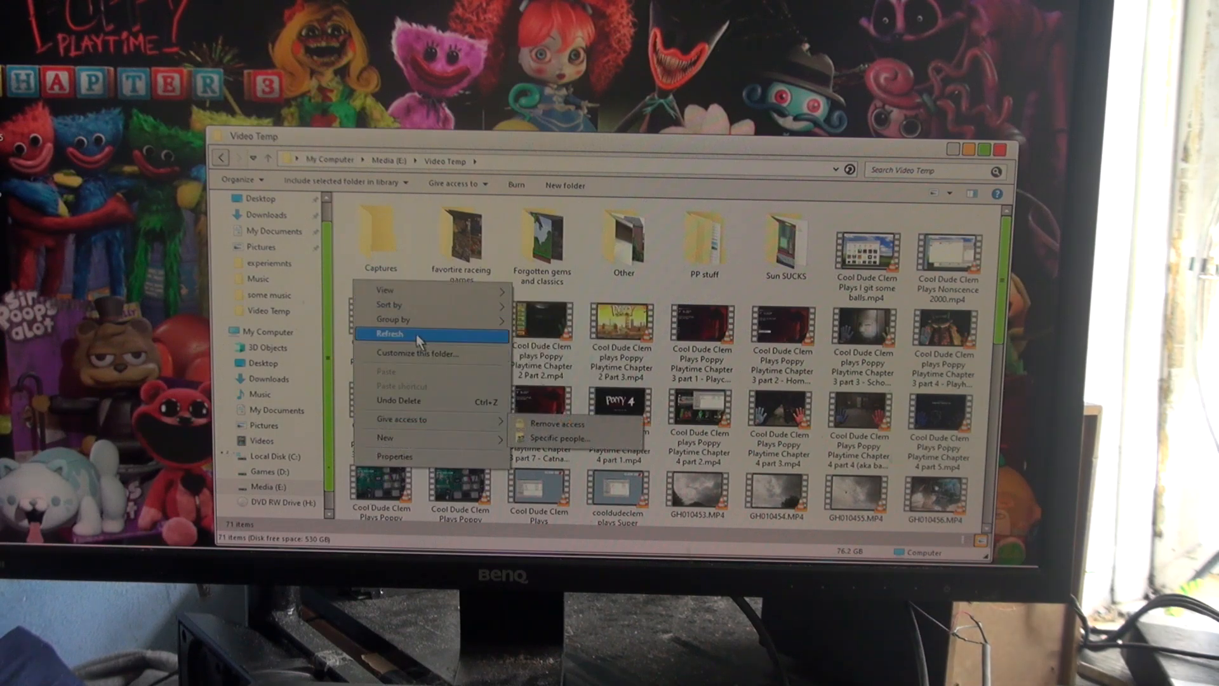
pyautogui.moveTo(417, 411)
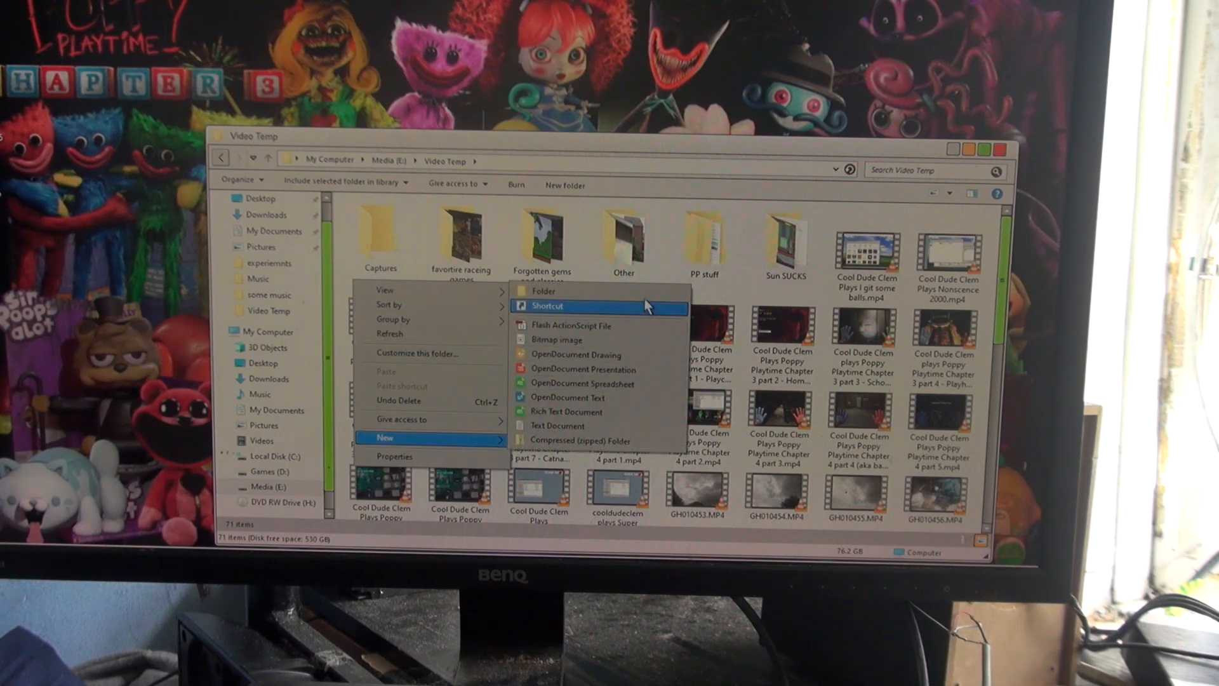
pyautogui.click(542, 289)
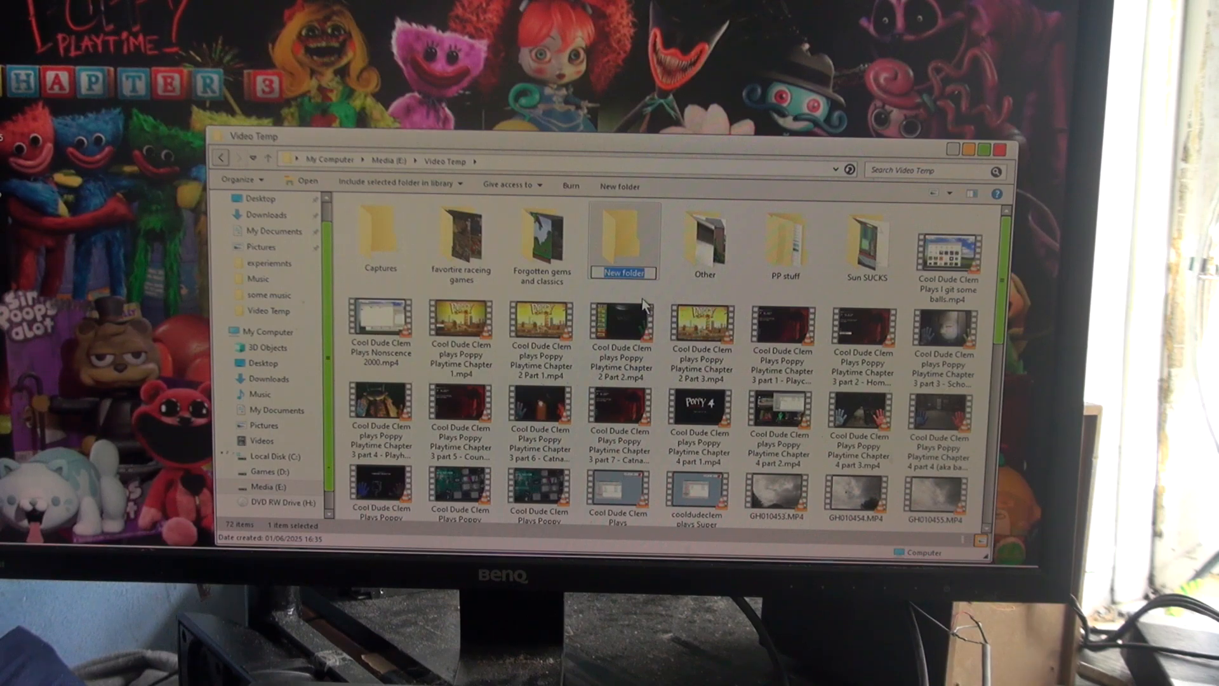
pyautogui.write('it')
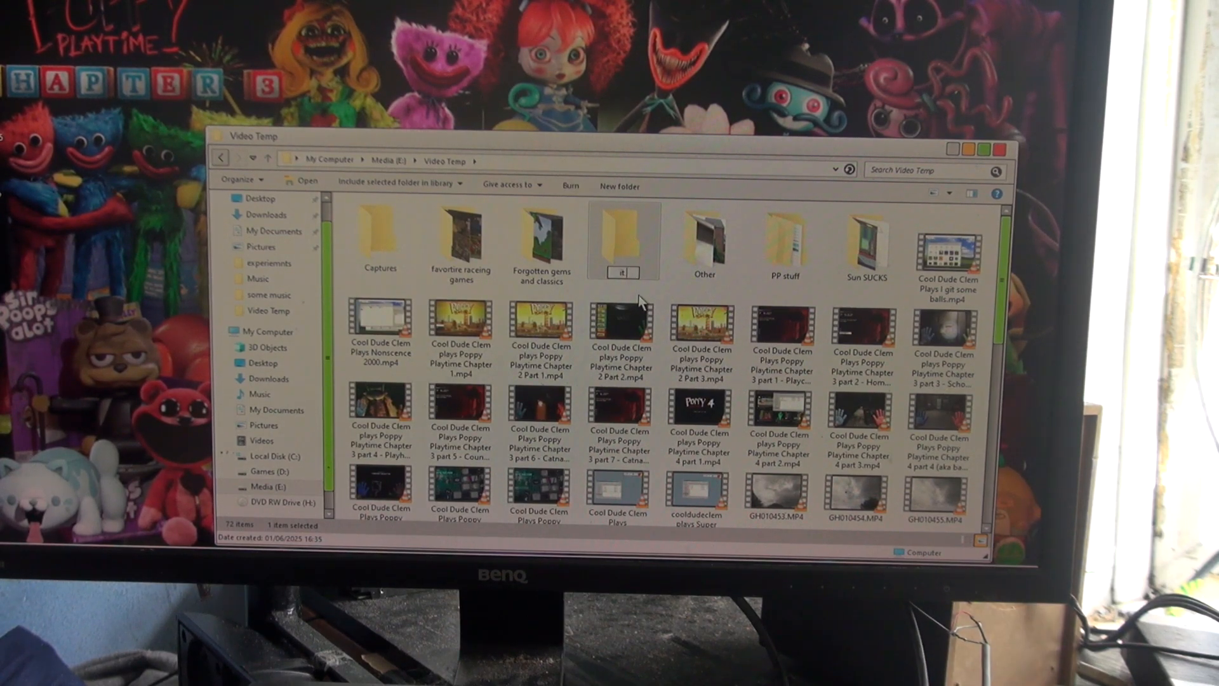